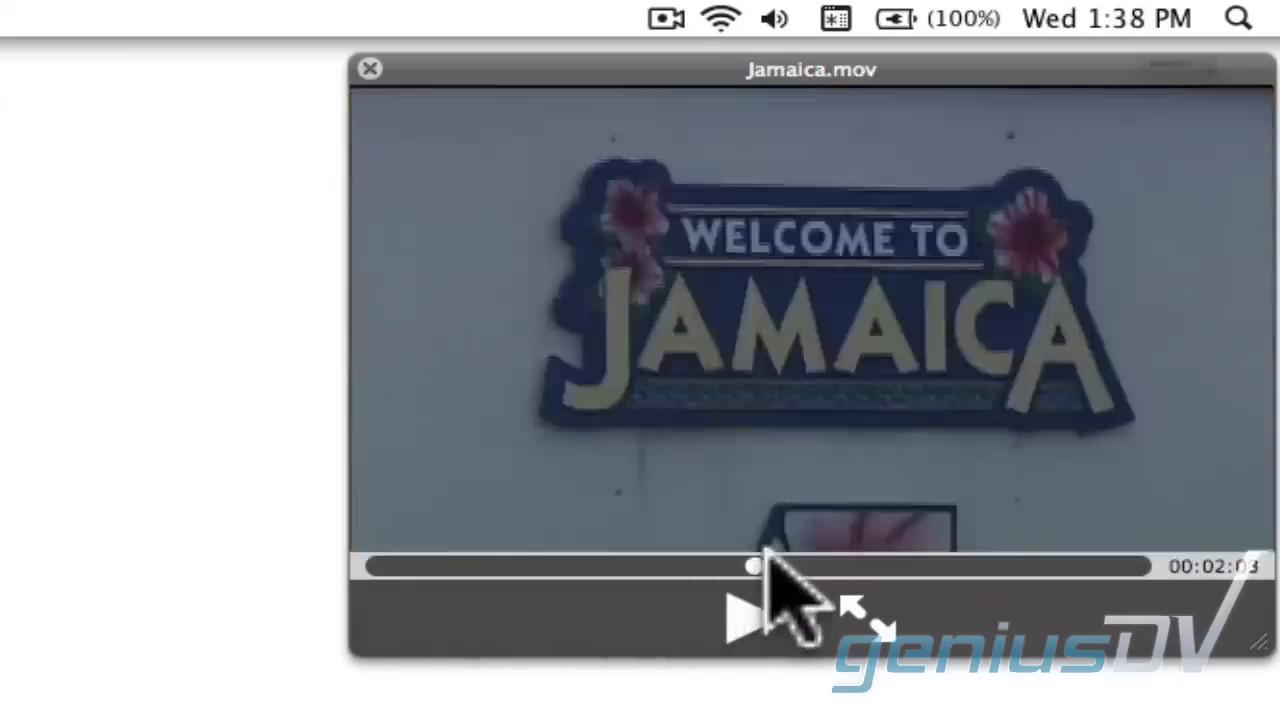
# - Skim through the Jamaica.mov footage in QuickTime Player, then close the preview
pyautogui.moveTo(755, 566); pyautogui.dragTo(1075, 566)
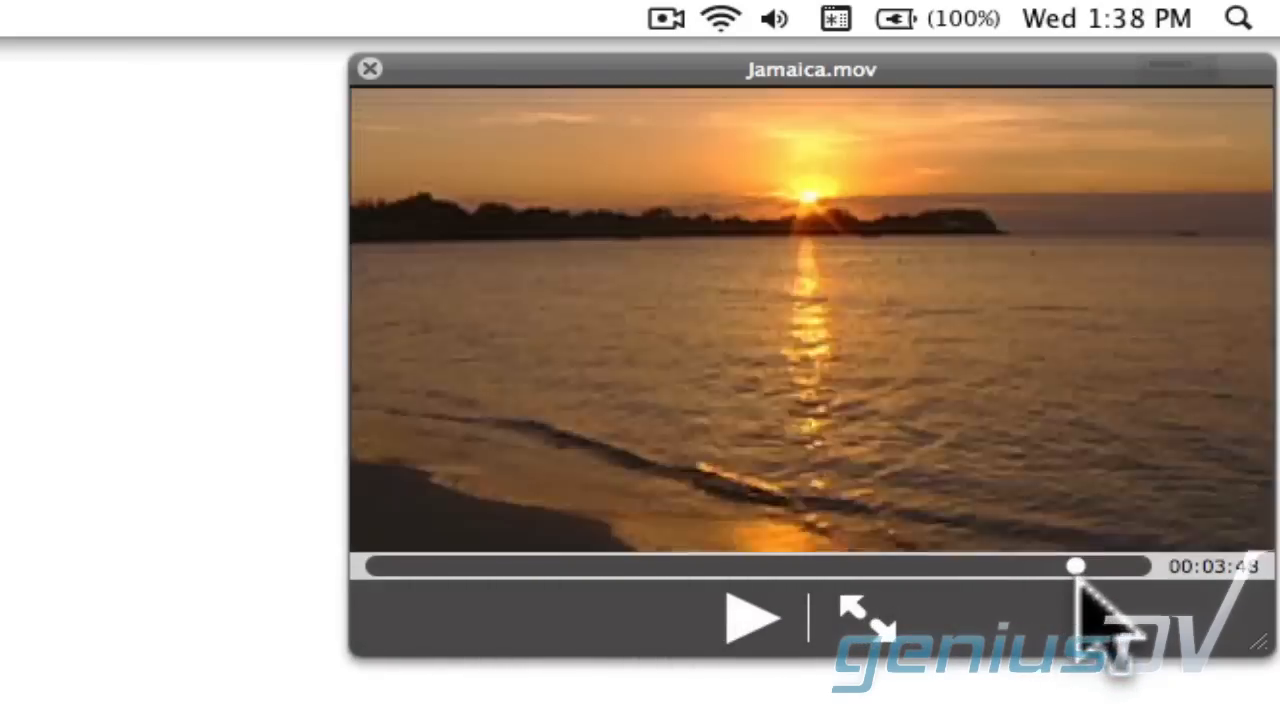
pyautogui.click(368, 68)
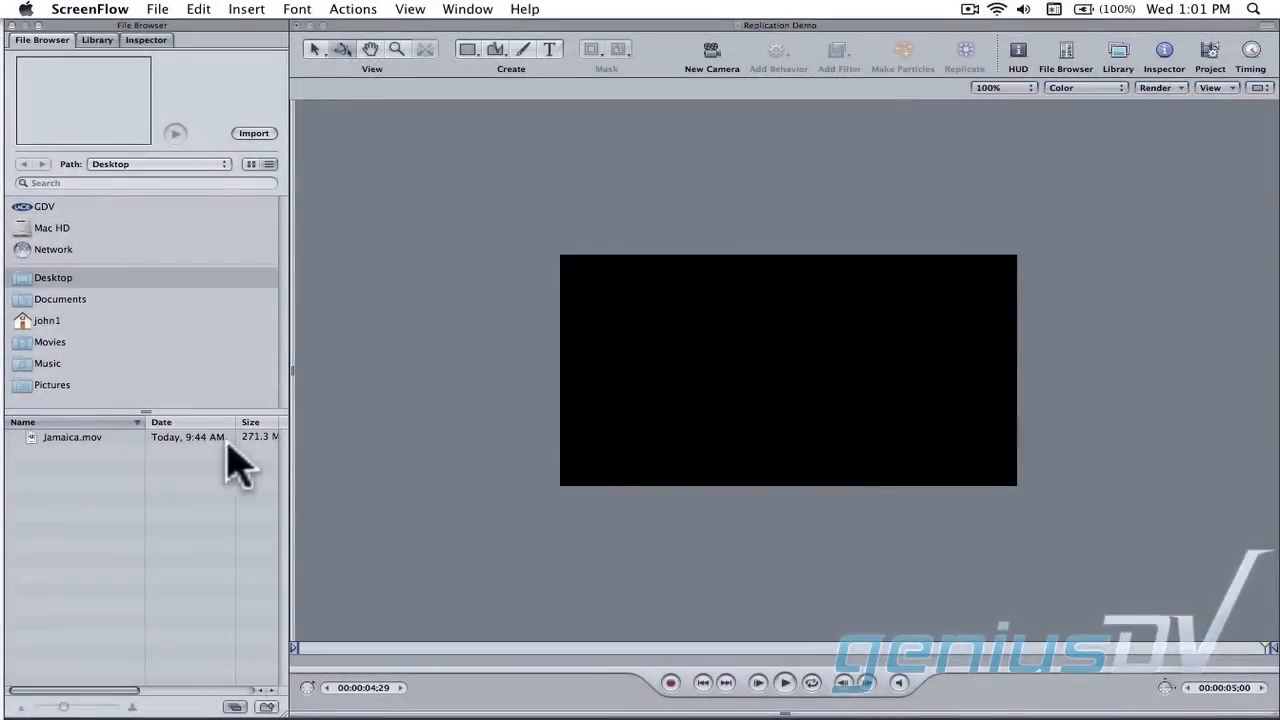
# - Select the Jamaica.mov clip in Motion's File Browser for the project
pyautogui.click(72, 437)
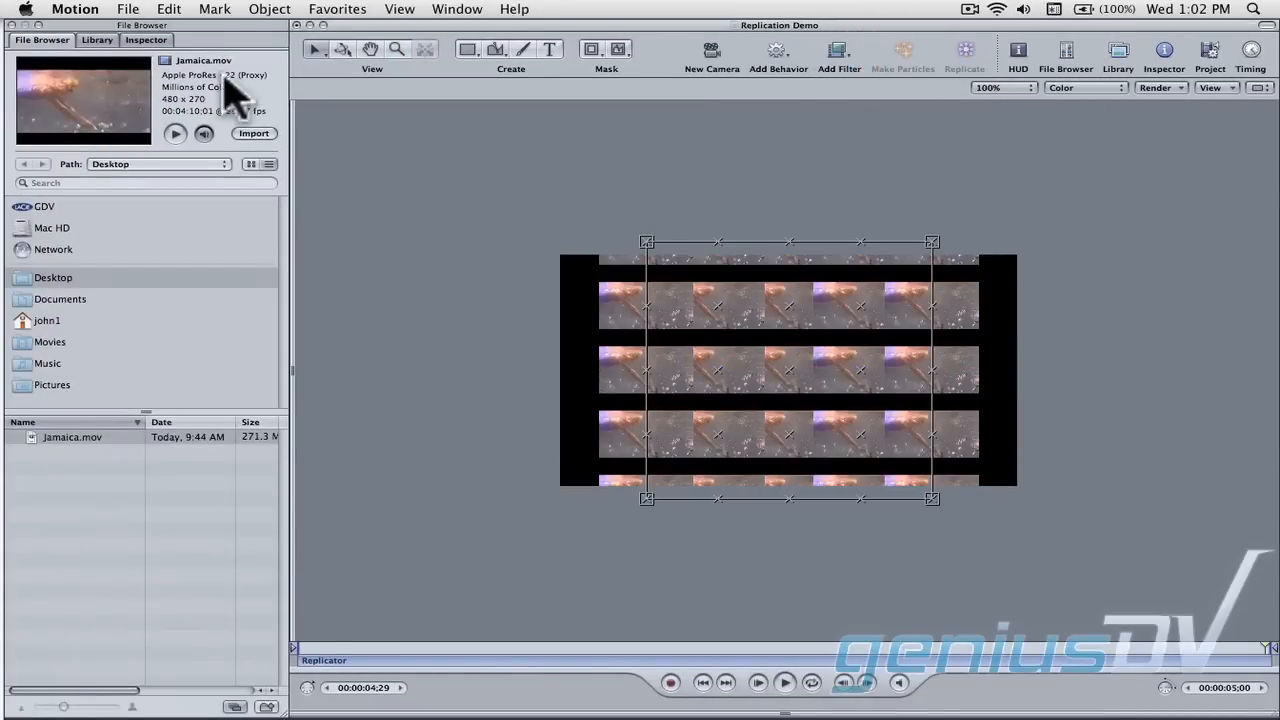
# - In the Replicator inspector, set Columns to 3 and Rows to 3
pyautogui.click(146, 40)
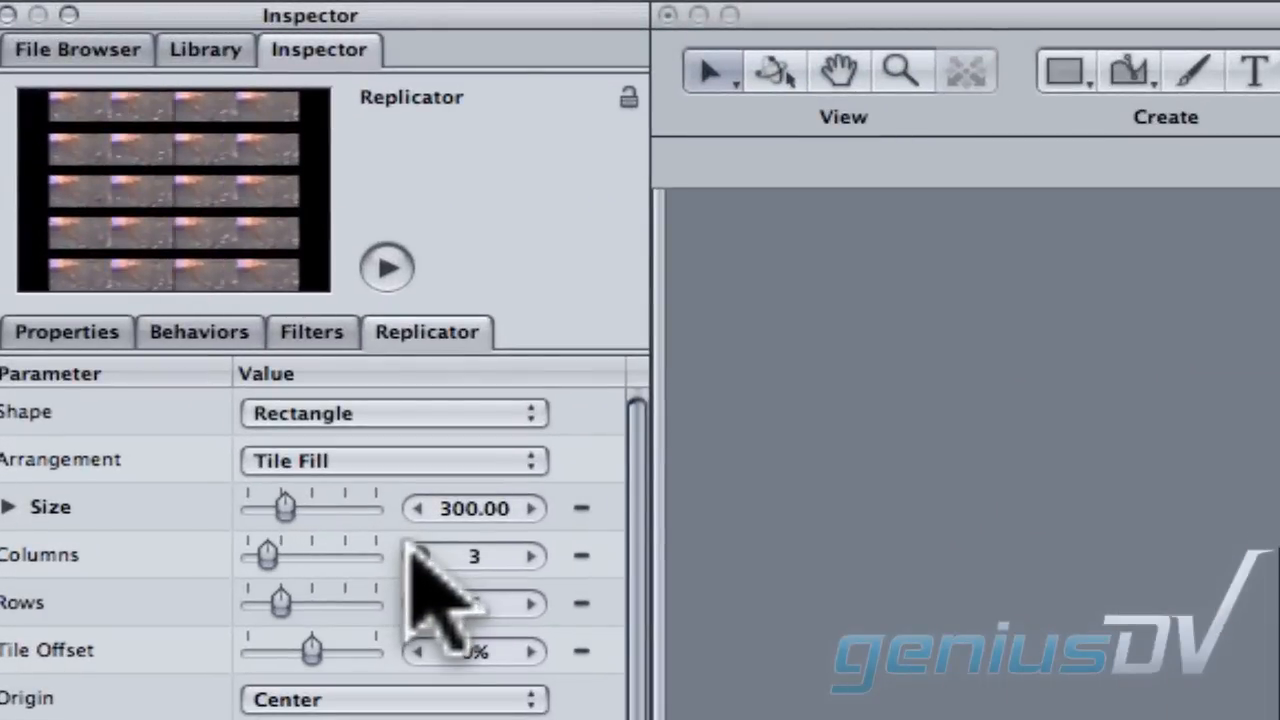
pyautogui.click(531, 603)
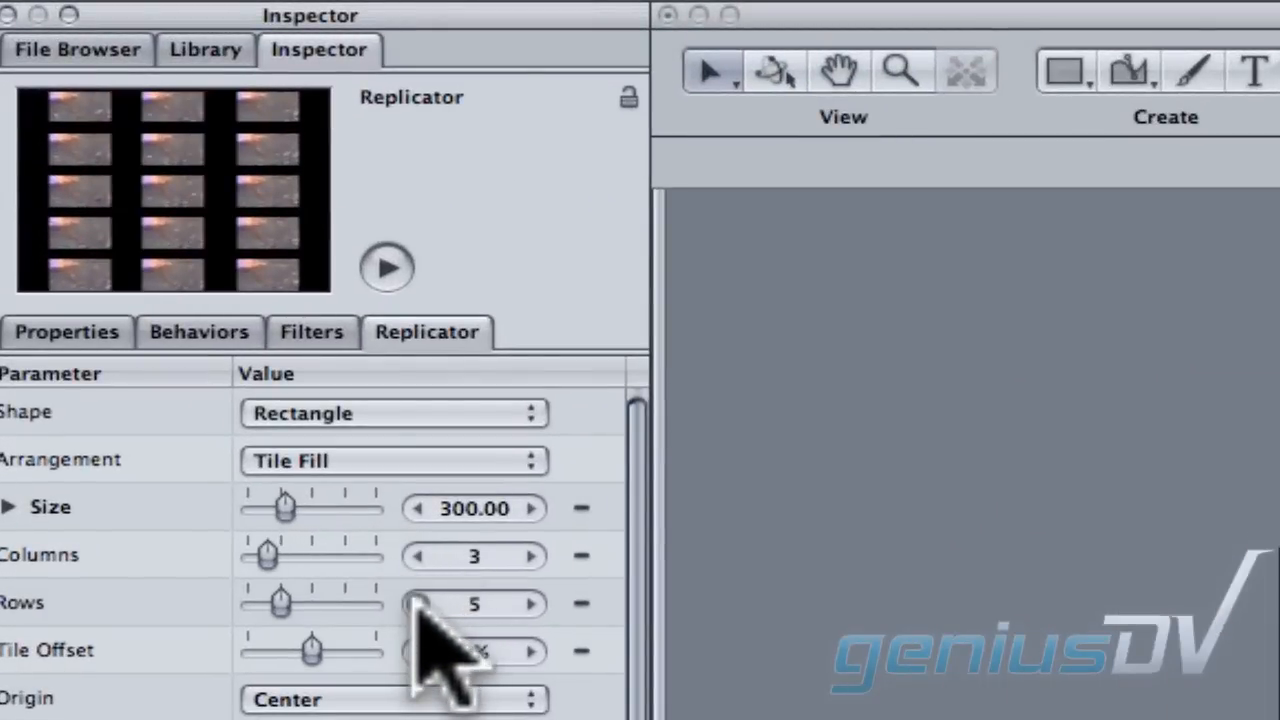
pyautogui.click(417, 603)
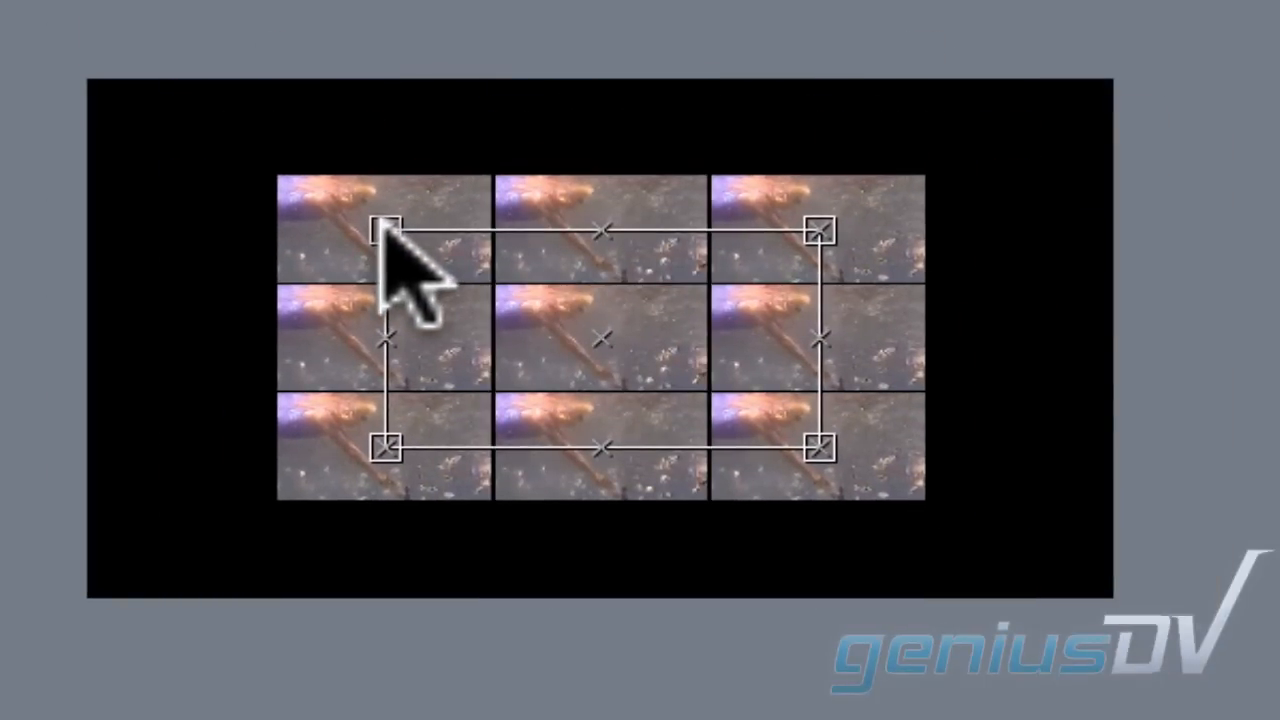
# - Play back the replicated Jamaica wall to see tiles starting at random frames
pyautogui.press('shift+s')
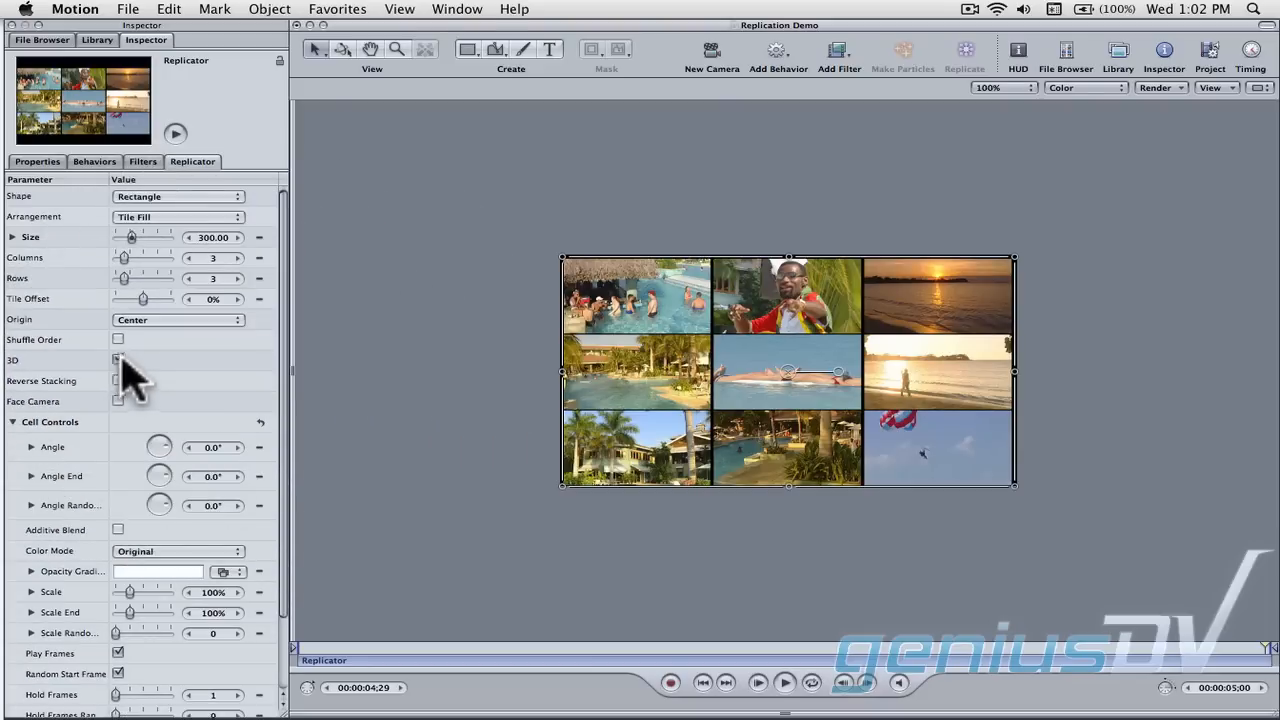
# - Enable 3D on the replicator and set its Shape to Box
pyautogui.click(178, 196)
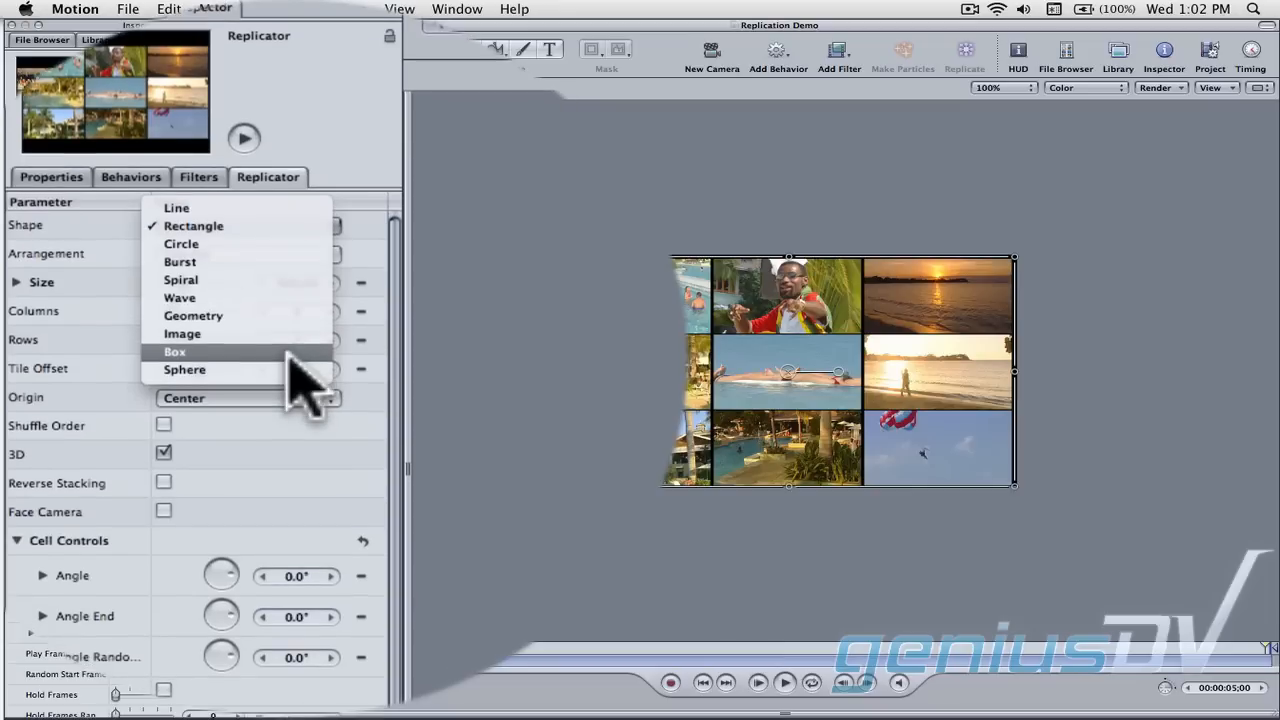
pyautogui.click(174, 351)
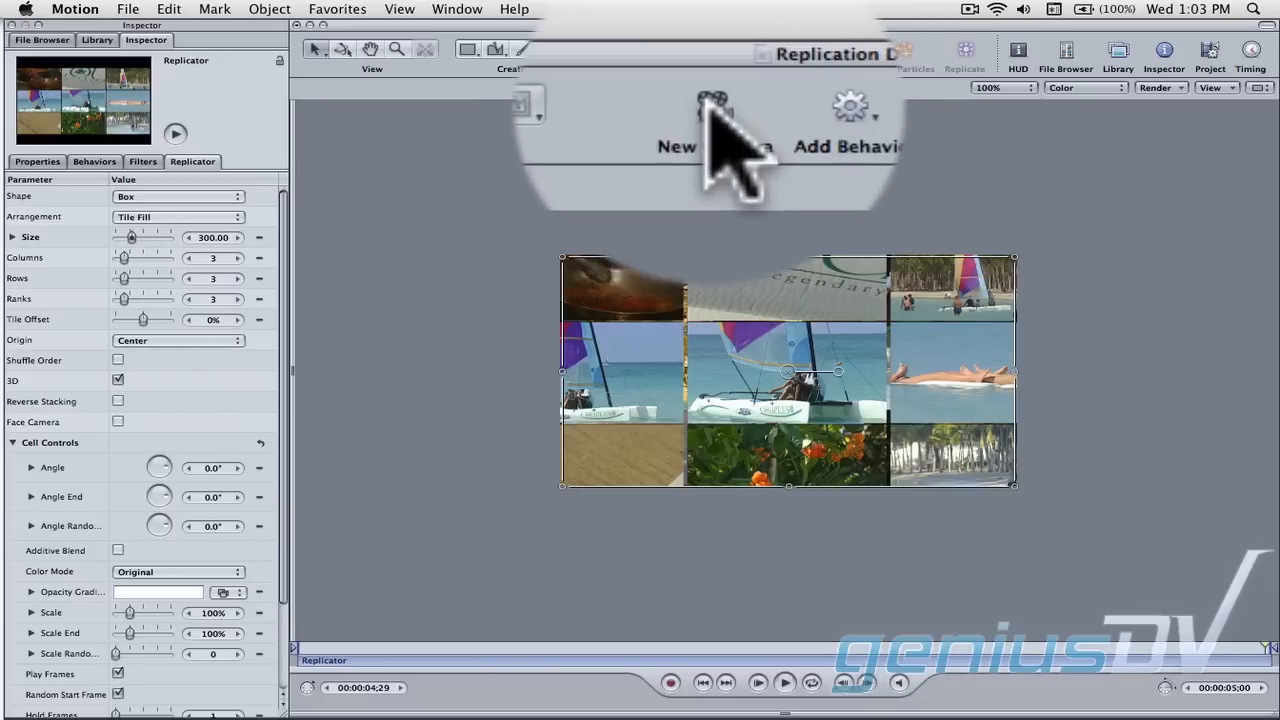
pyautogui.moveTo(715, 115)
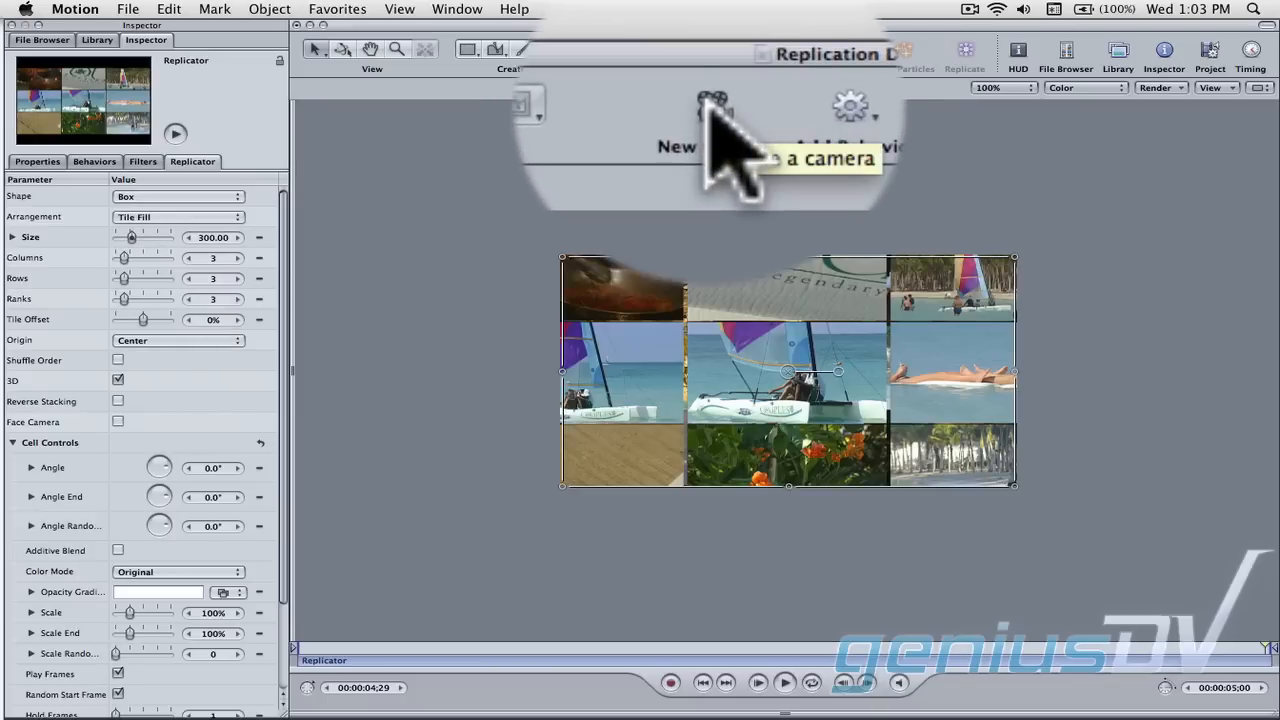
# - Add a new camera to the scene viewing the 3D box of tiles
pyautogui.click(712, 110)
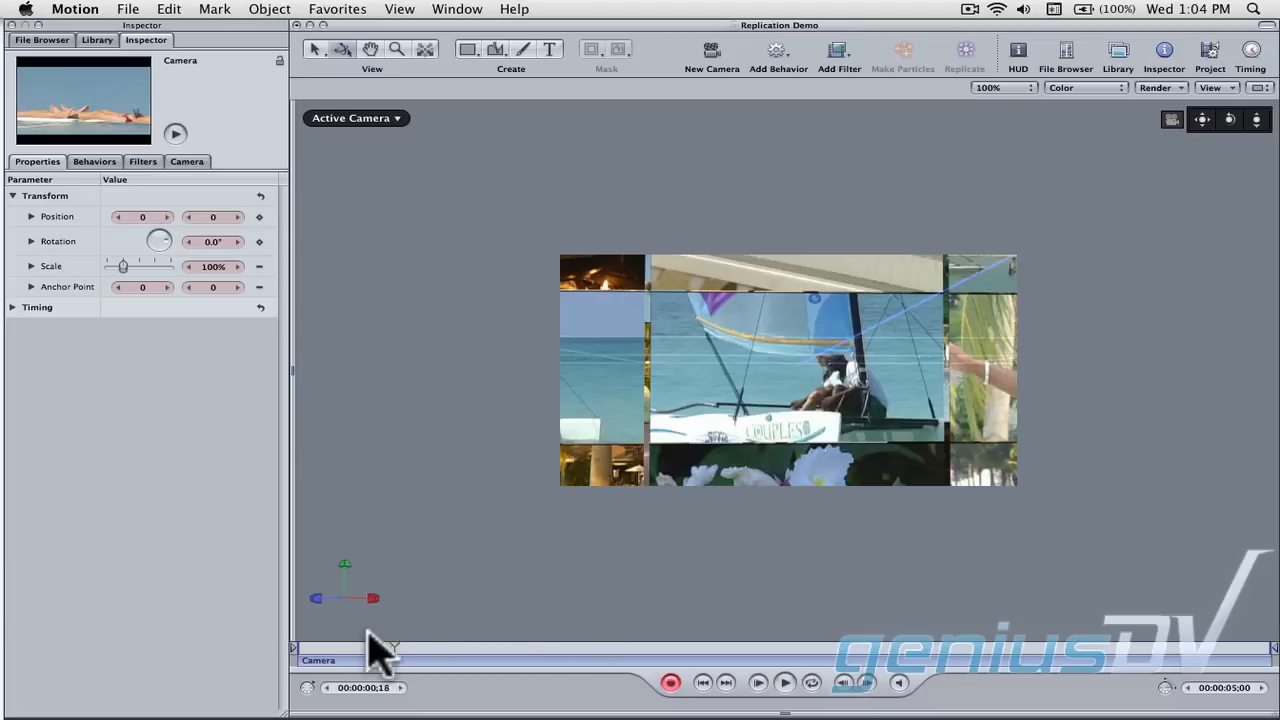
pyautogui.click(784, 682)
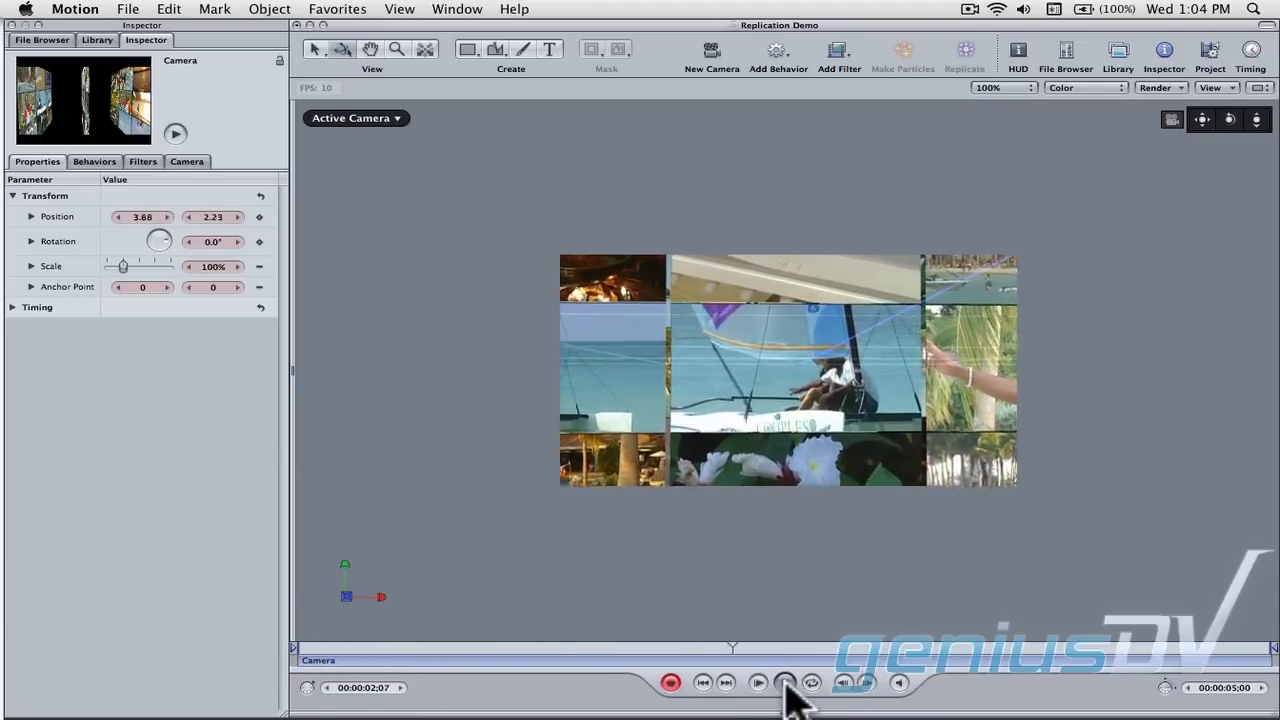
pyautogui.click(784, 682)
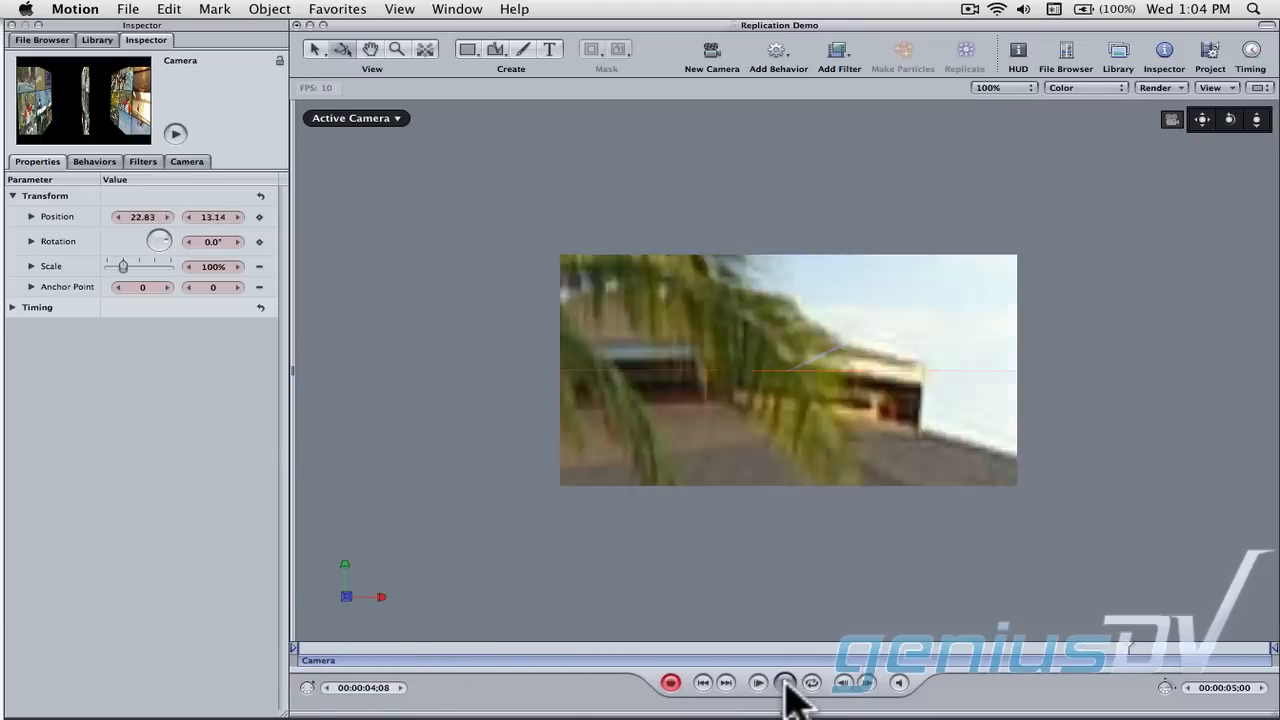